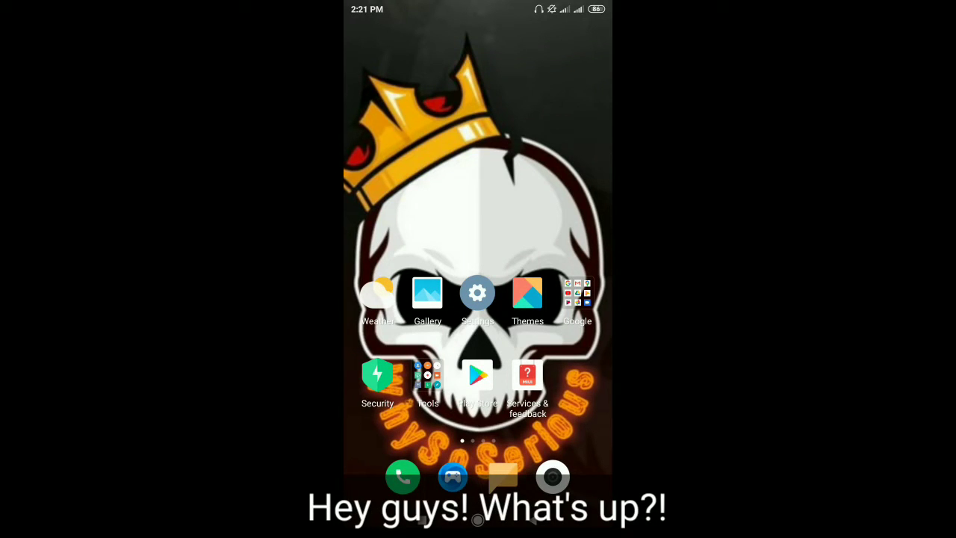
# Check the phone's storage usage and full hardware specifications in Settings > About phone
pyautogui.hscroll(-3)
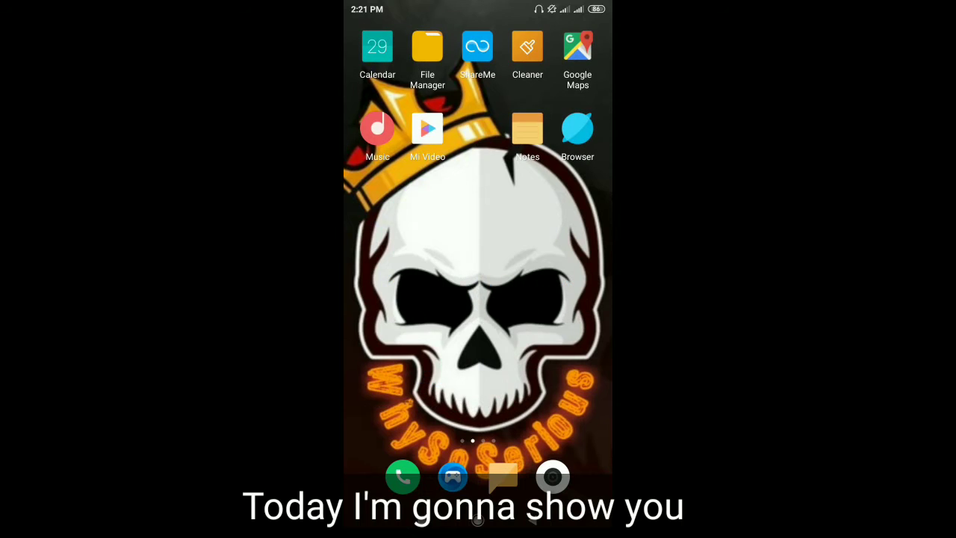
pyautogui.hscroll(-3)
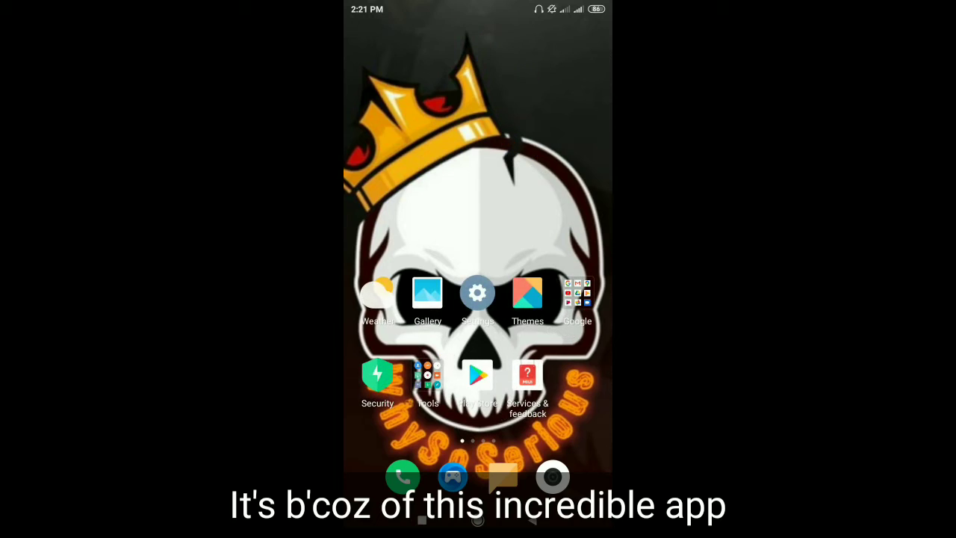
pyautogui.click(478, 292)
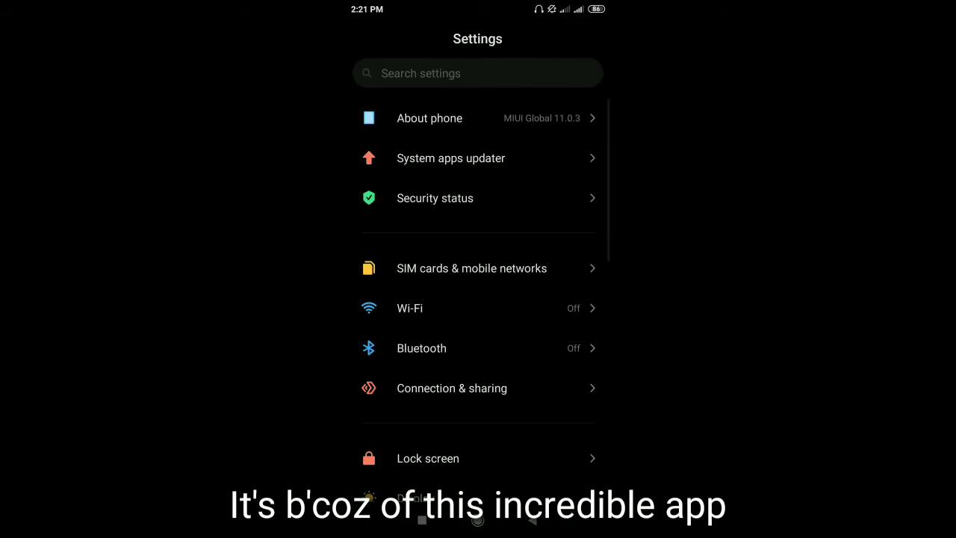
pyautogui.click(429, 118)
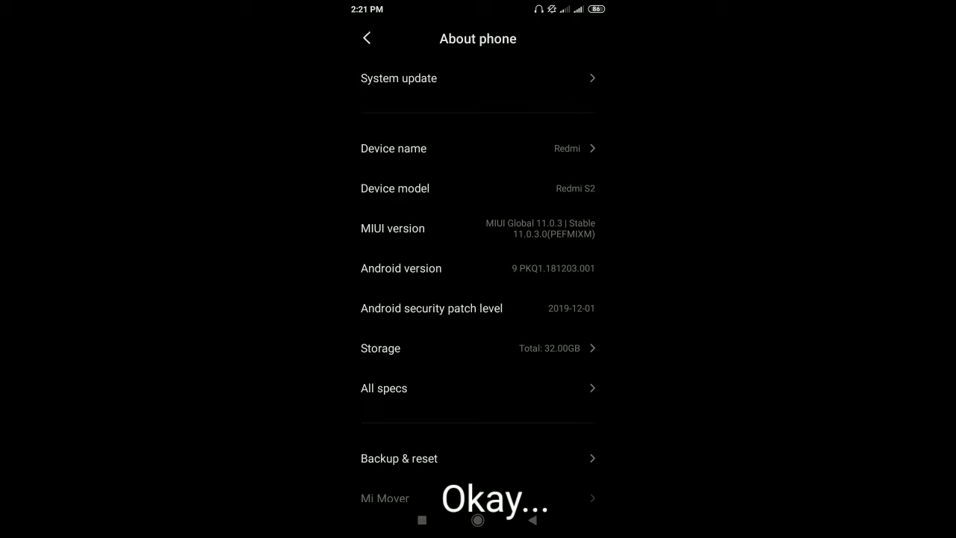
pyautogui.scroll(-3)
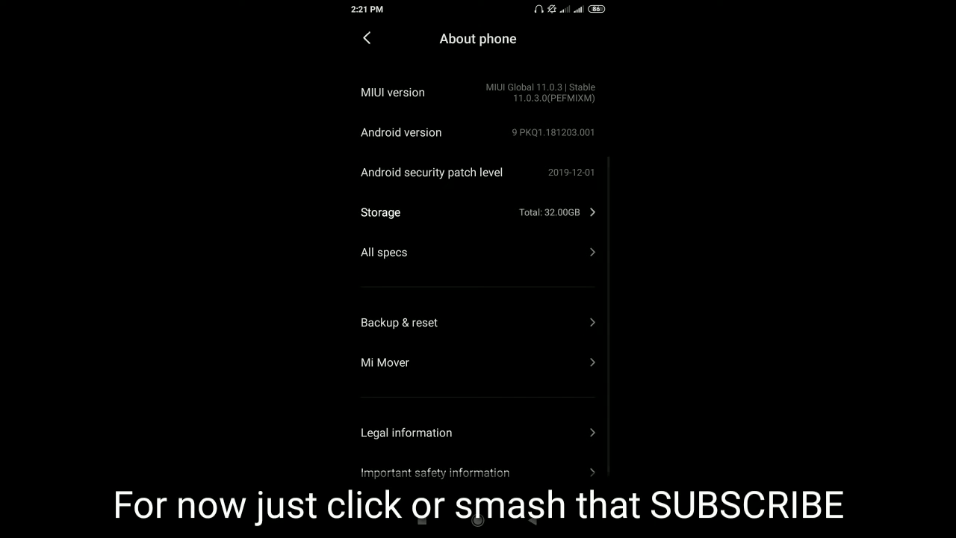
pyautogui.click(478, 212)
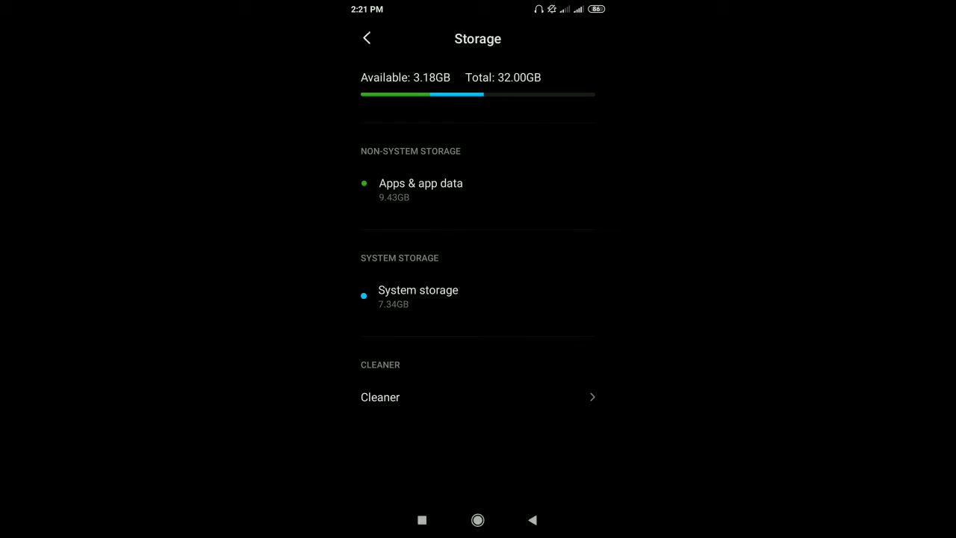
pyautogui.click(366, 39)
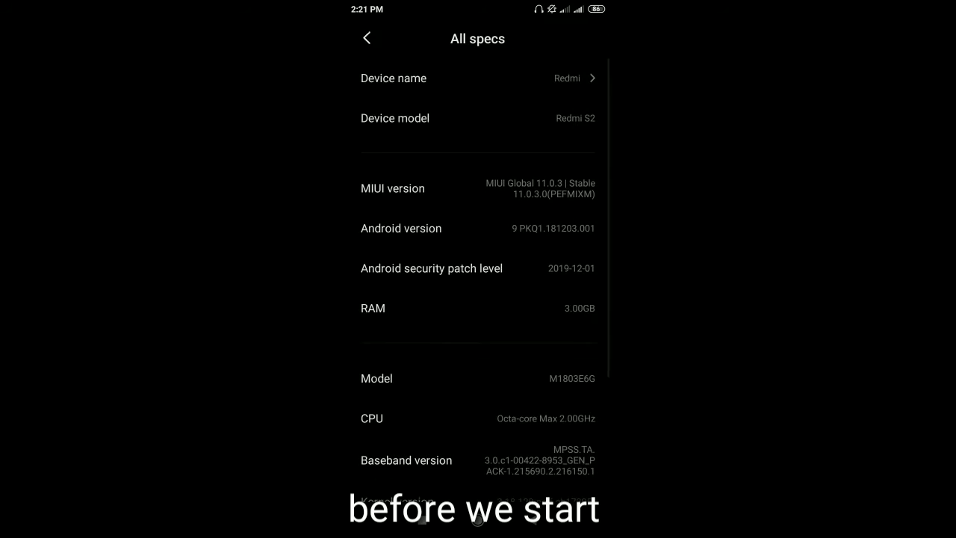
pyautogui.scroll(-3)
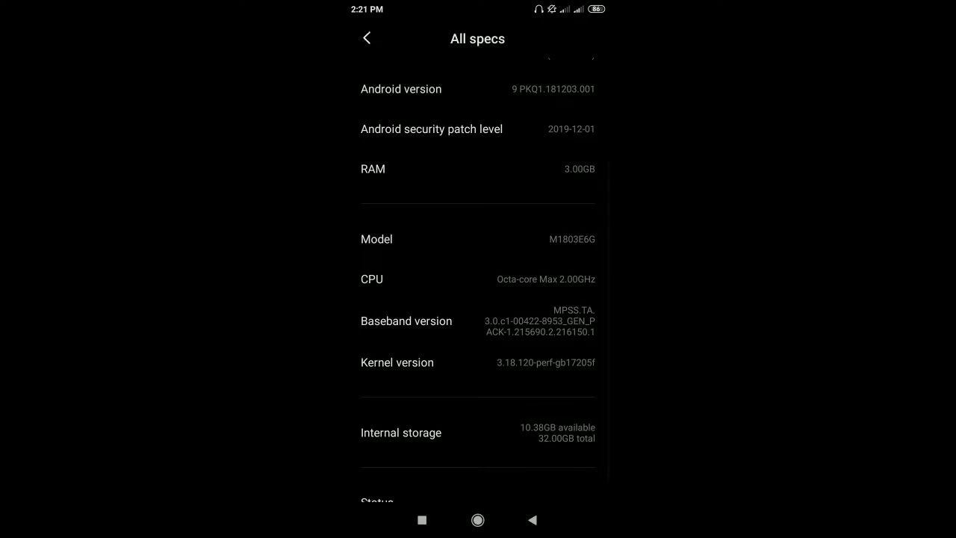
pyautogui.scroll(-3)
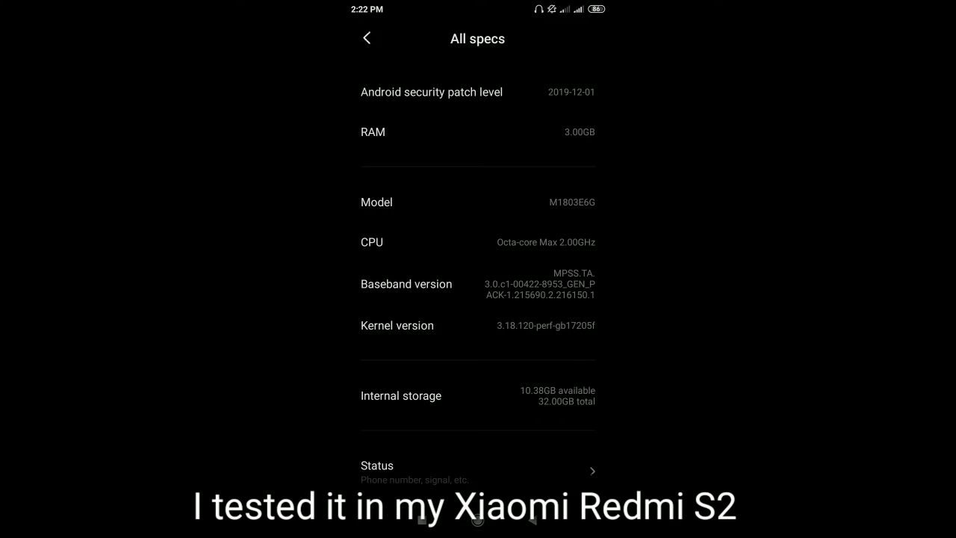
pyautogui.click(366, 39)
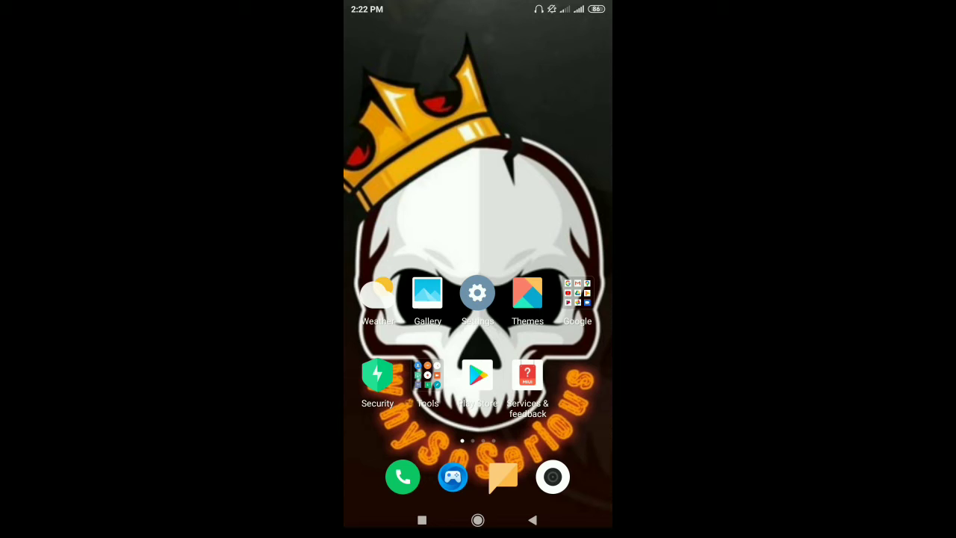
# Return to the home screen and search the Play Store for 'act' to find Activity Launcher
pyautogui.hscroll(-3)
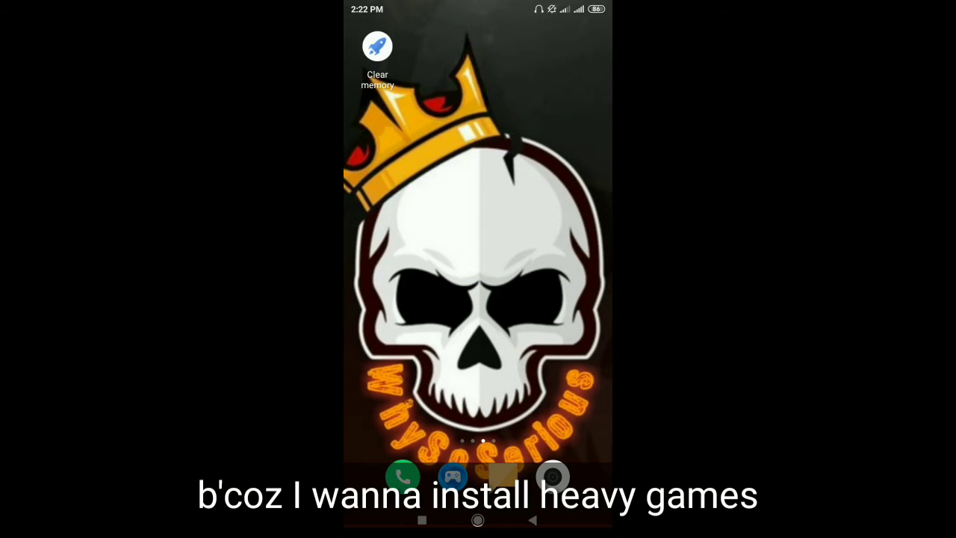
pyautogui.hscroll(-3)
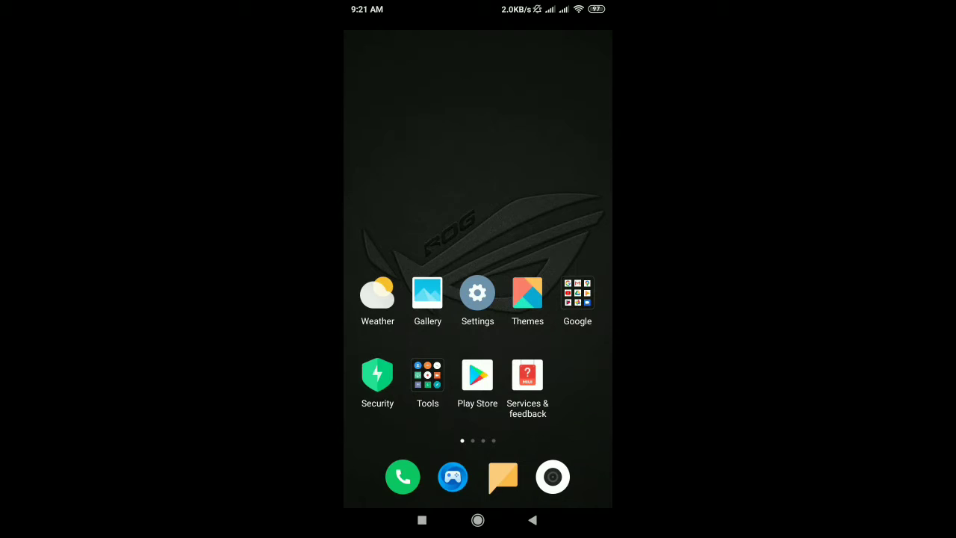
pyautogui.hscroll(-3)
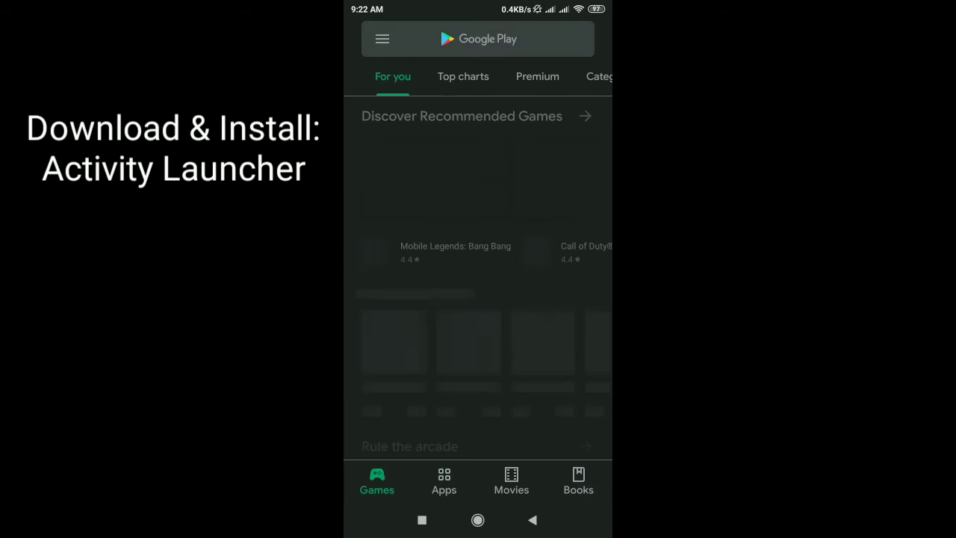
pyautogui.click(478, 39)
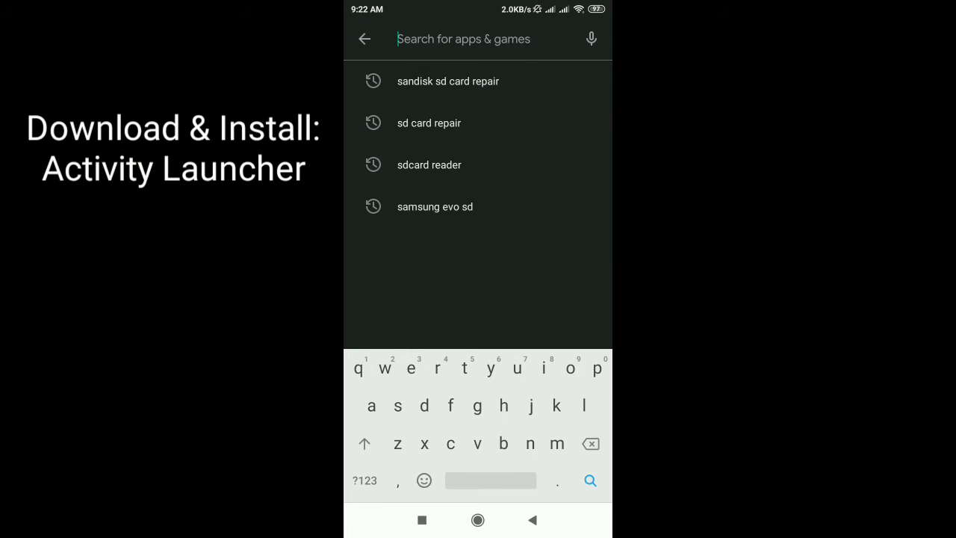
pyautogui.write('act')
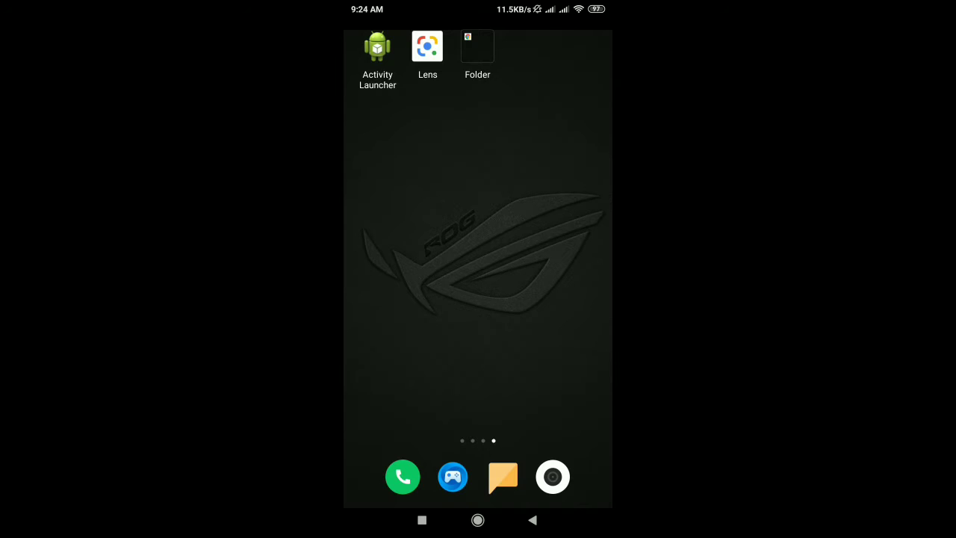
# Launch Activity Launcher, find Files in the list and start its LauncherActivity to reach Downloads
pyautogui.click(376, 45)
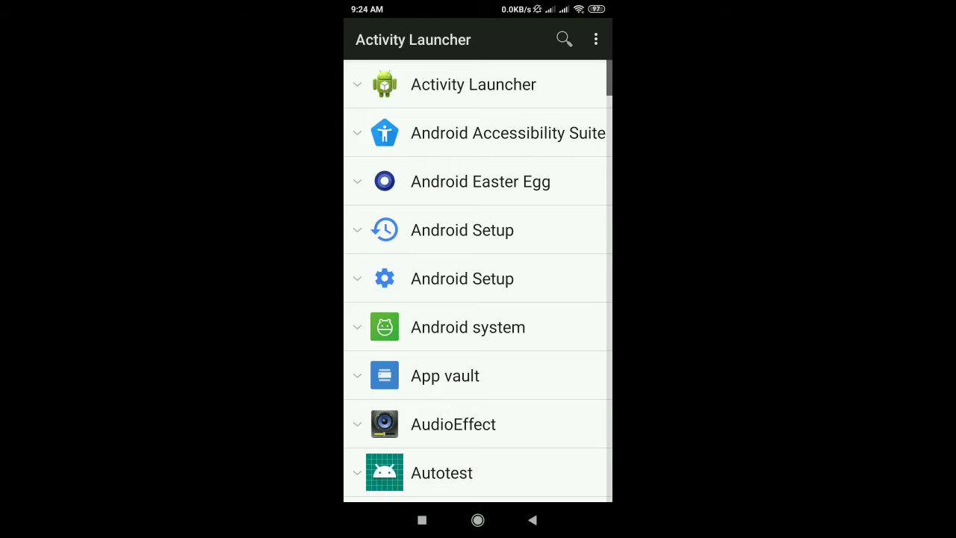
pyautogui.scroll(-3)
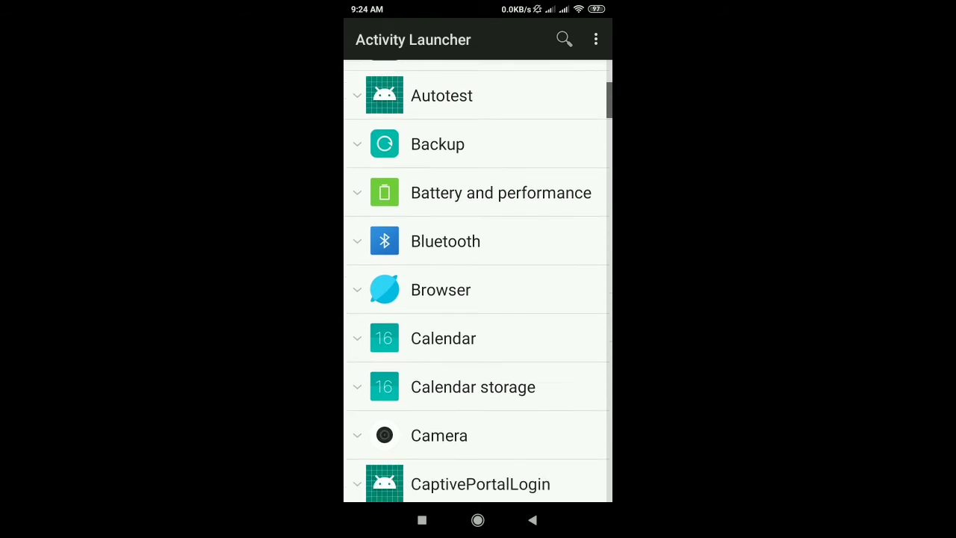
pyautogui.scroll(-3)
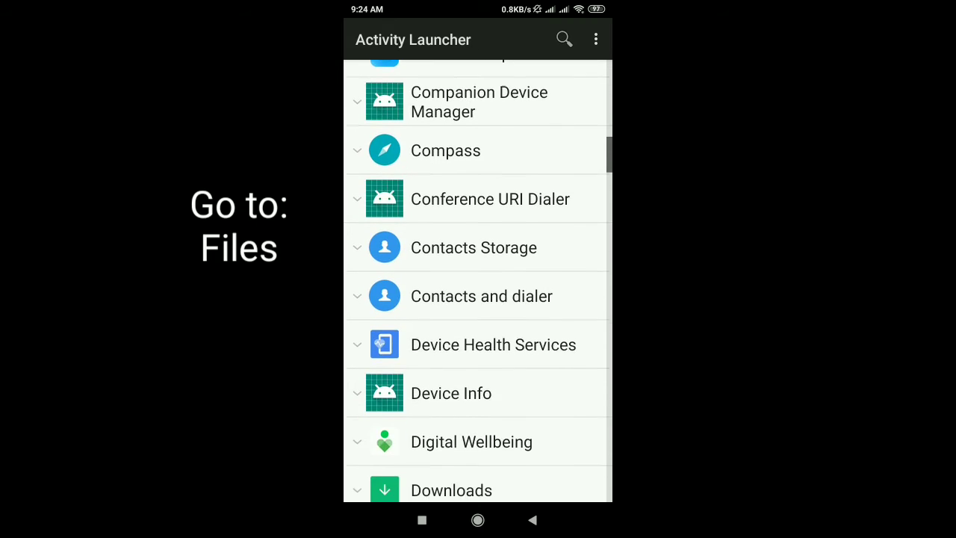
pyautogui.scroll(-3)
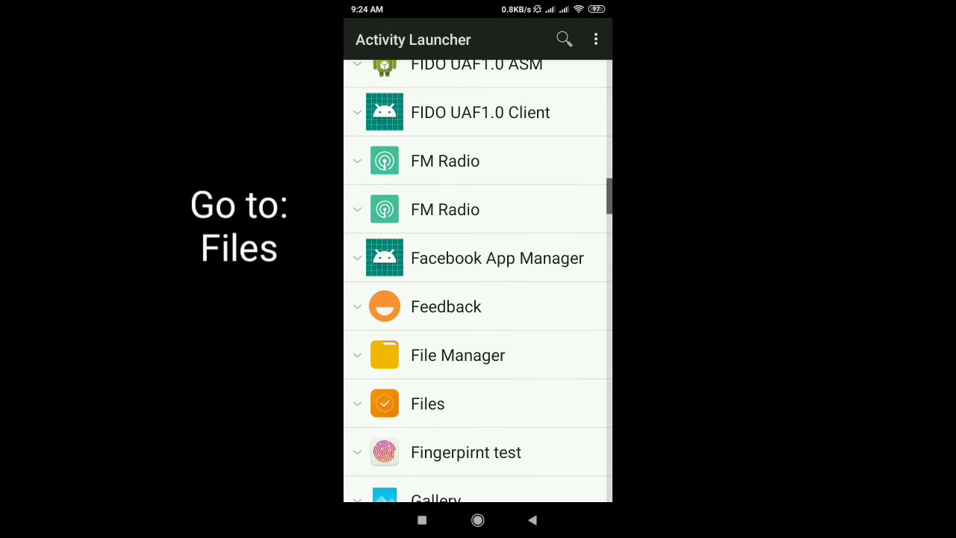
pyautogui.click(357, 404)
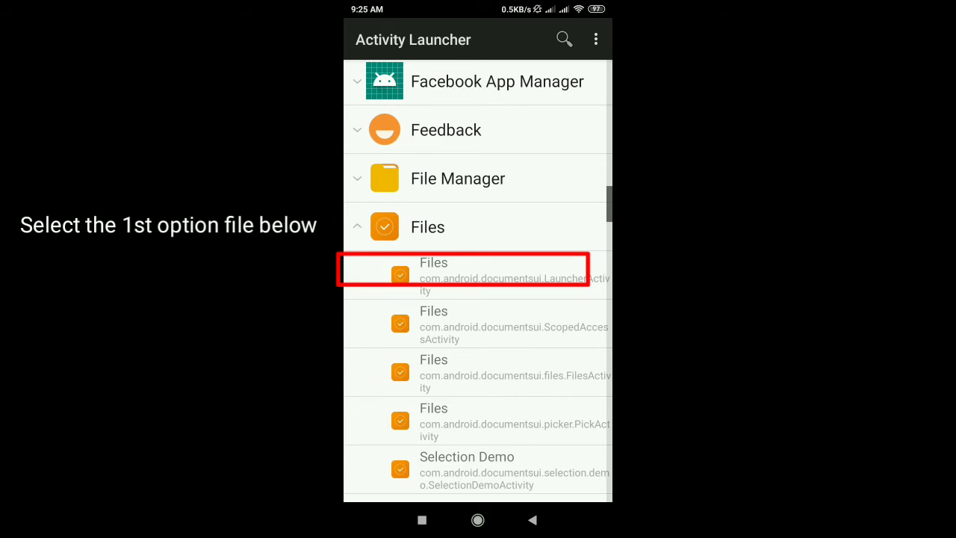
pyautogui.click(463, 275)
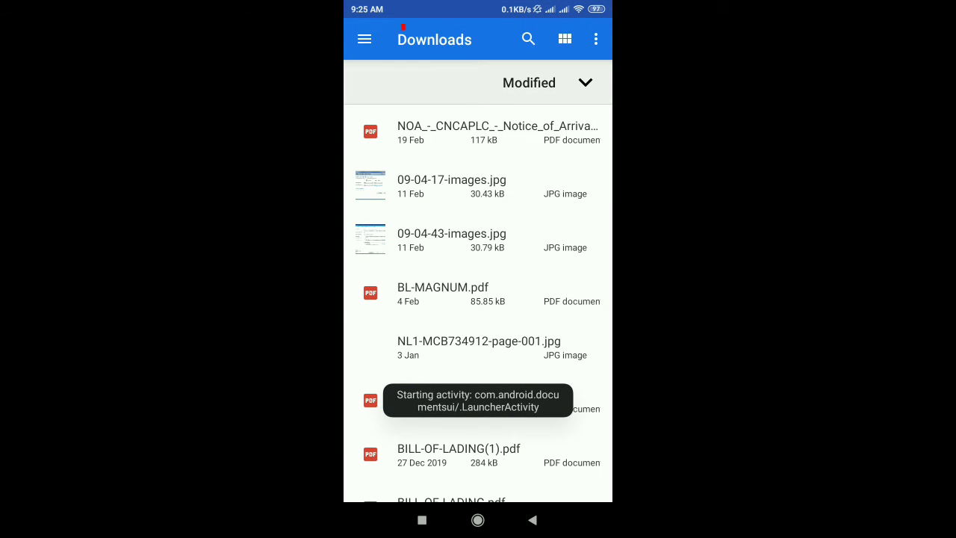
# Select SANDISK SD from the drawer and choose Storage settings from its overflow menu
pyautogui.click(364, 39)
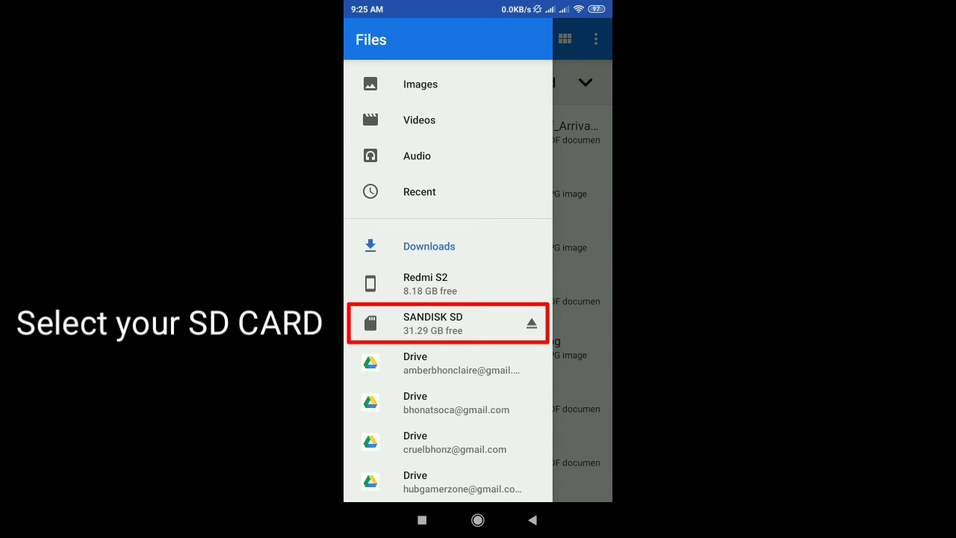
pyautogui.click(448, 323)
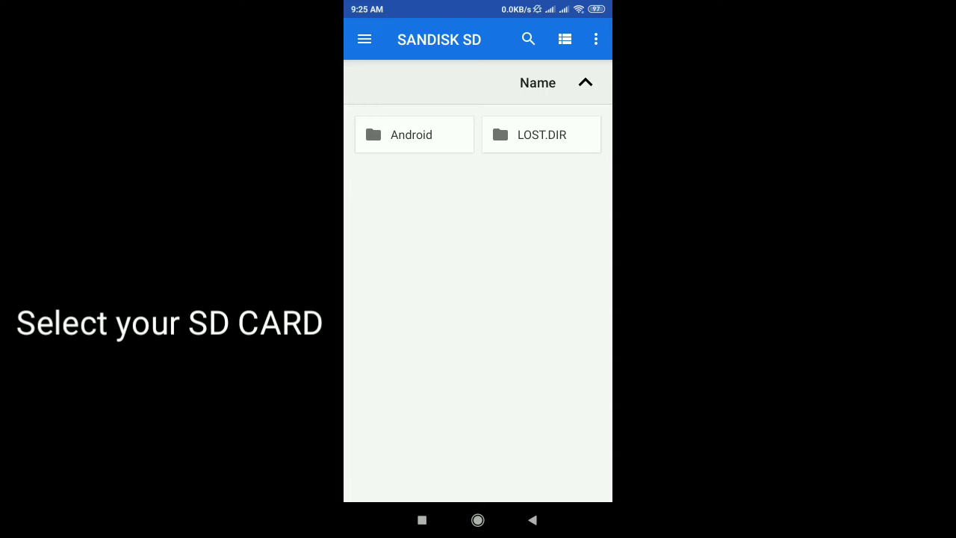
pyautogui.click(594, 39)
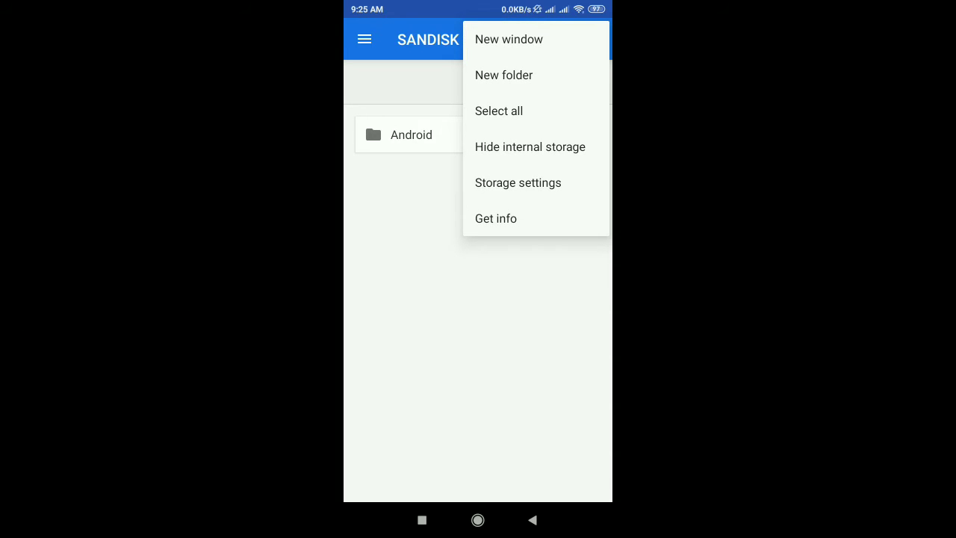
pyautogui.click(517, 182)
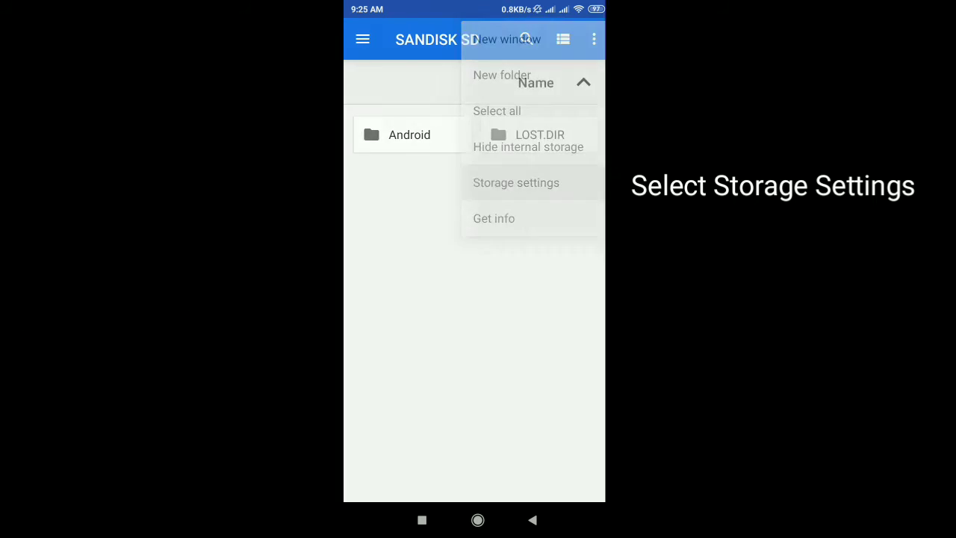
pyautogui.click(517, 183)
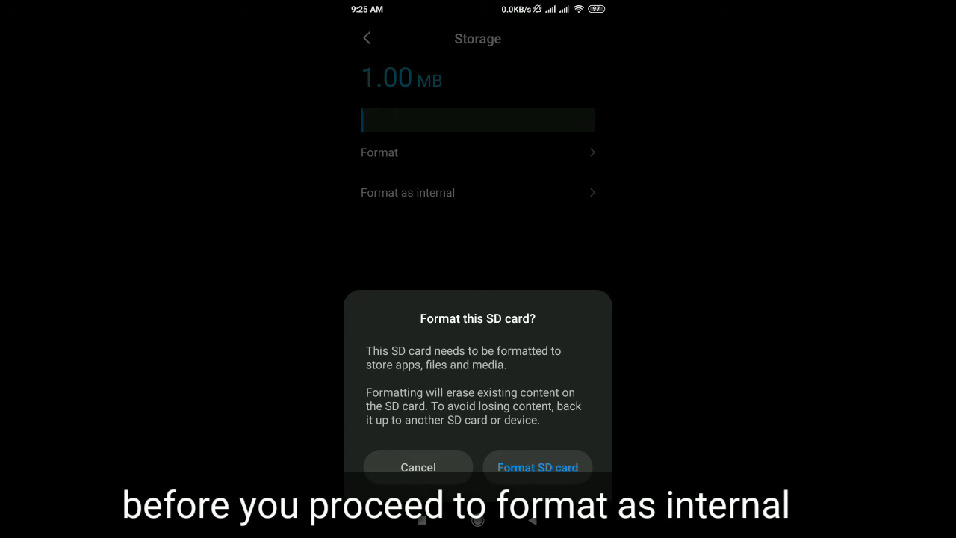
# Confirm Format SD card as internal storage and finish once the card reports ready
pyautogui.click(538, 466)
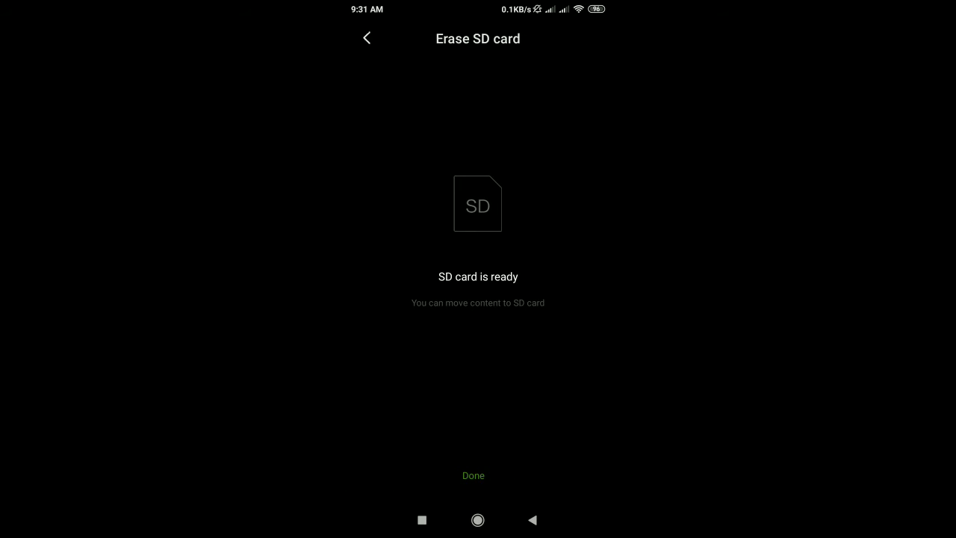
pyautogui.click(472, 475)
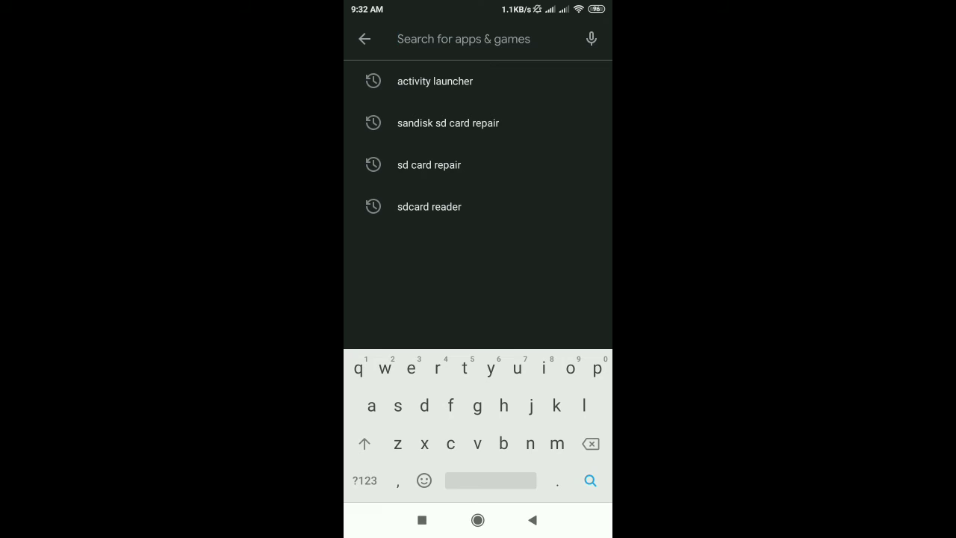
# Search 'mobile legends', install Mobile Legends: Bang Bang and dismiss the notification shade
pyautogui.write('m')
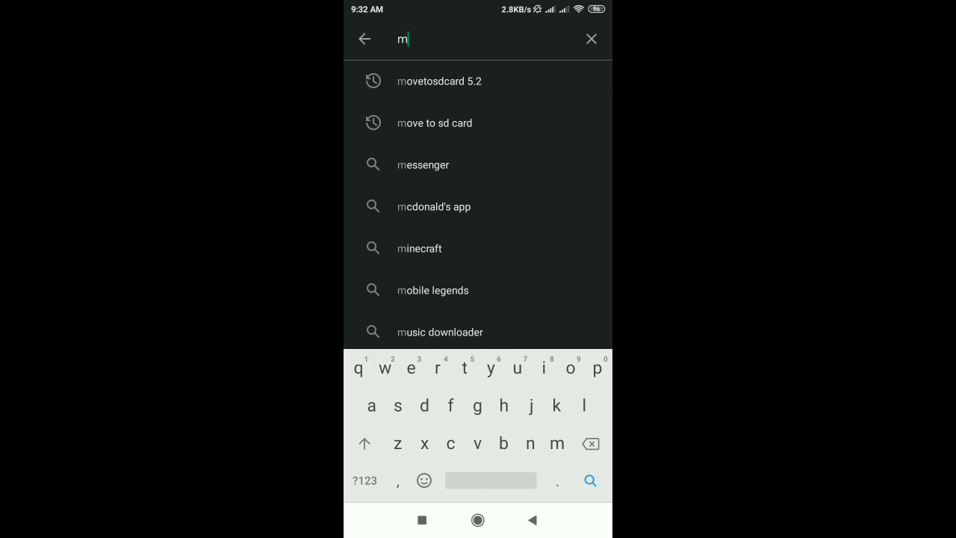
pyautogui.write('o')
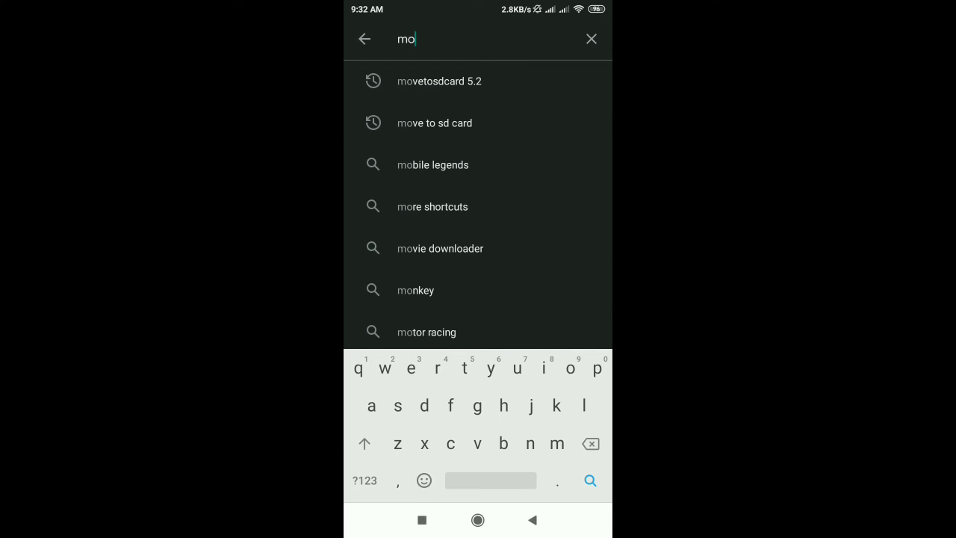
pyautogui.click(432, 164)
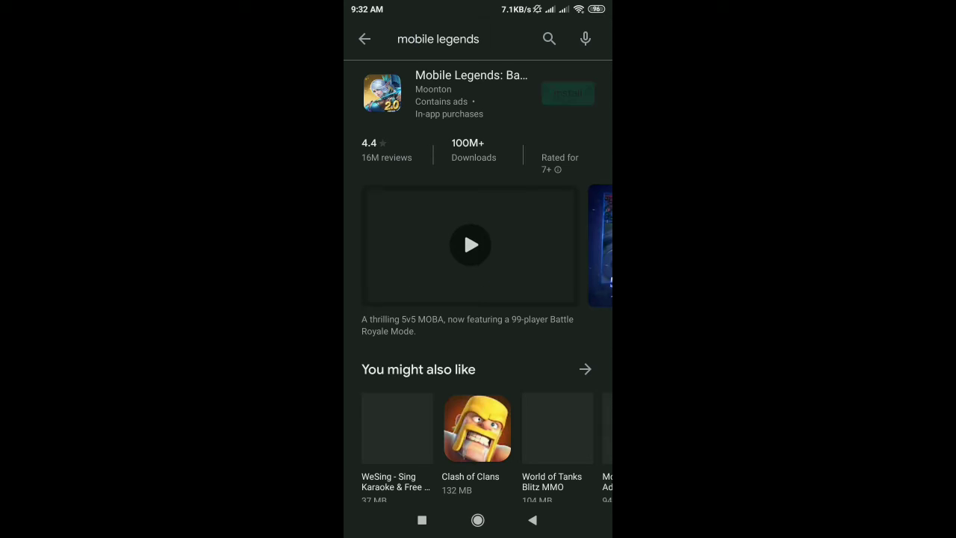
pyautogui.click(568, 93)
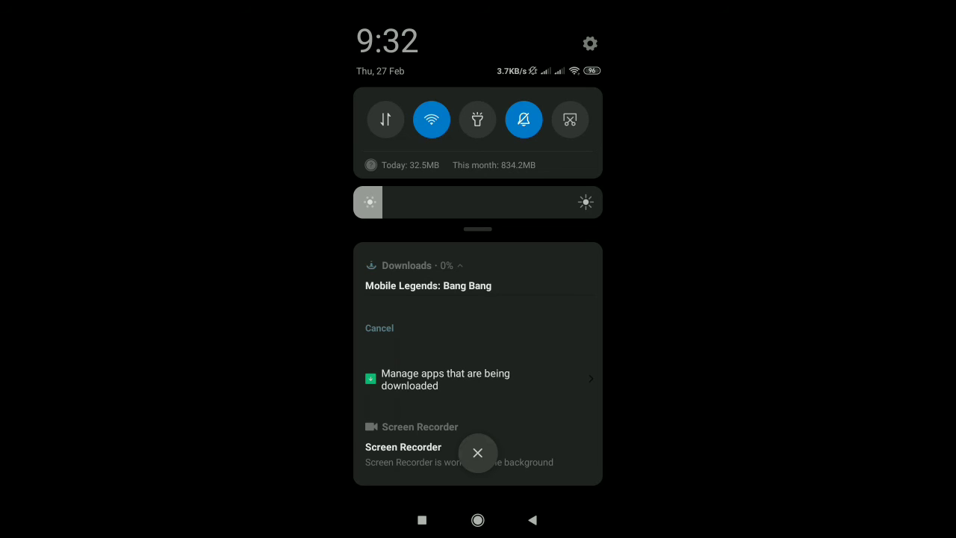
pyautogui.click(428, 285)
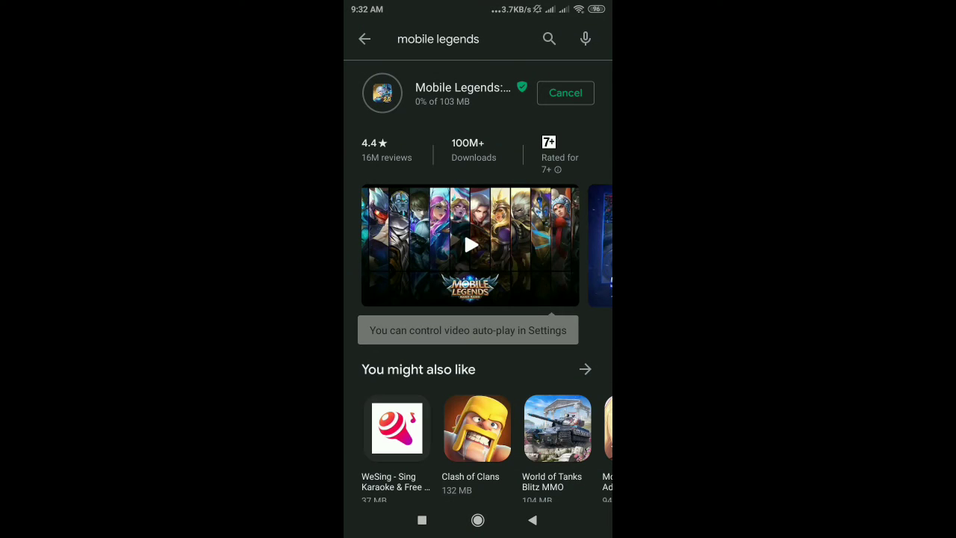